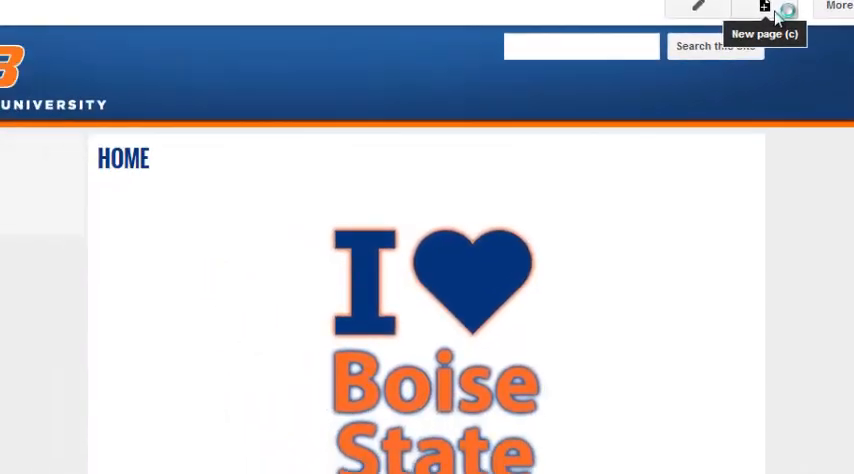
Step: Create a new page named ORANGE with COLORS chosen as its parent location
{"action": "left_click", "coordinate": [764, 8]}
{"action": "type", "text": "ORANGE"}
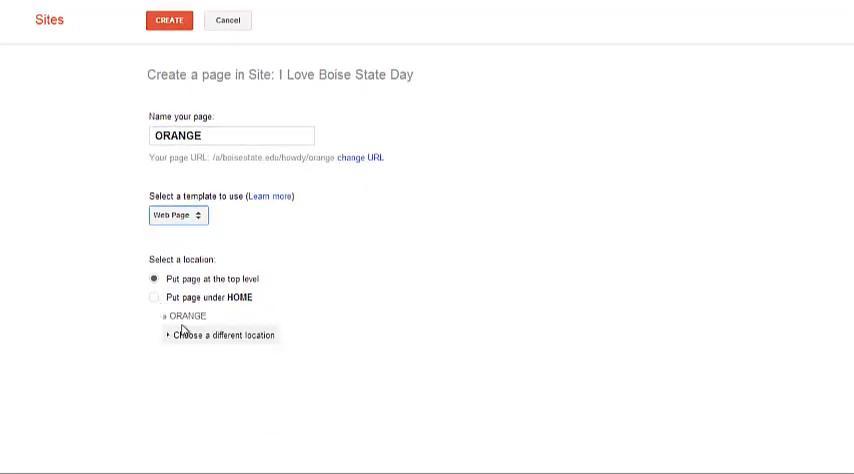
{"action": "left_click", "coordinate": [222, 336]}
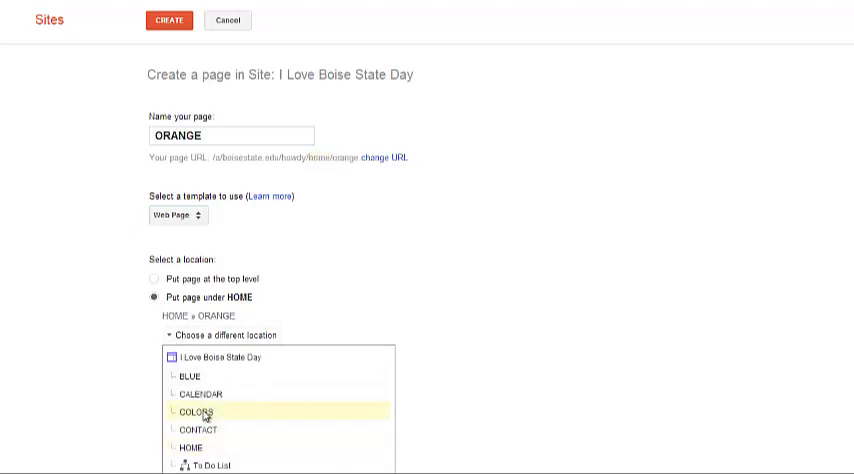
{"action": "left_click", "coordinate": [196, 412]}
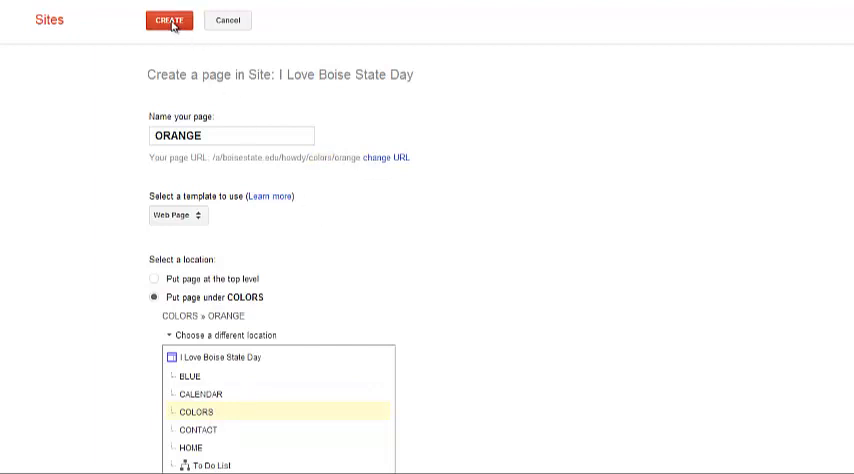
{"action": "left_click", "coordinate": [178, 20]}
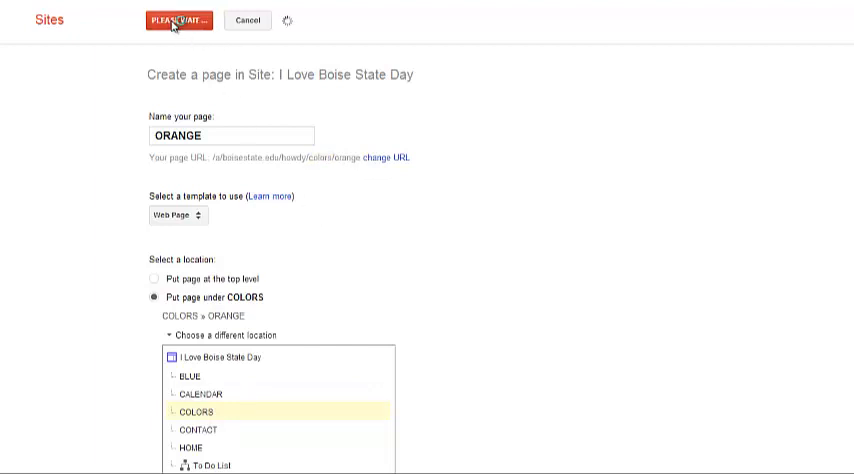
Step: Save the empty ORANGE page so it appears under COLORS in the navigation
{"action": "left_click", "coordinate": [178, 20]}
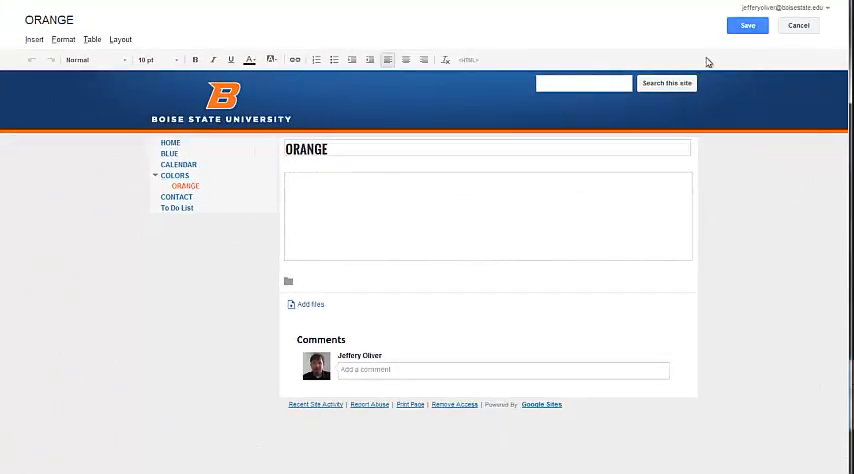
{"action": "left_click", "coordinate": [746, 24]}
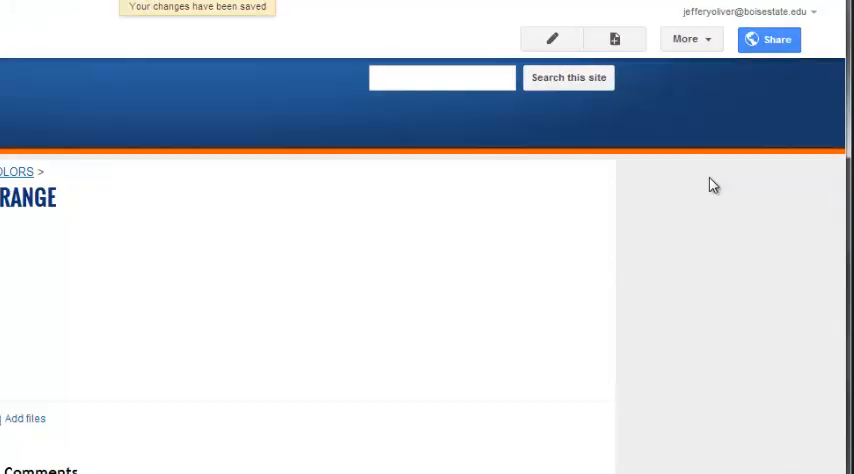
Step: Reach Manage site from the More menu to view the site's general settings
{"action": "left_click", "coordinate": [692, 40]}
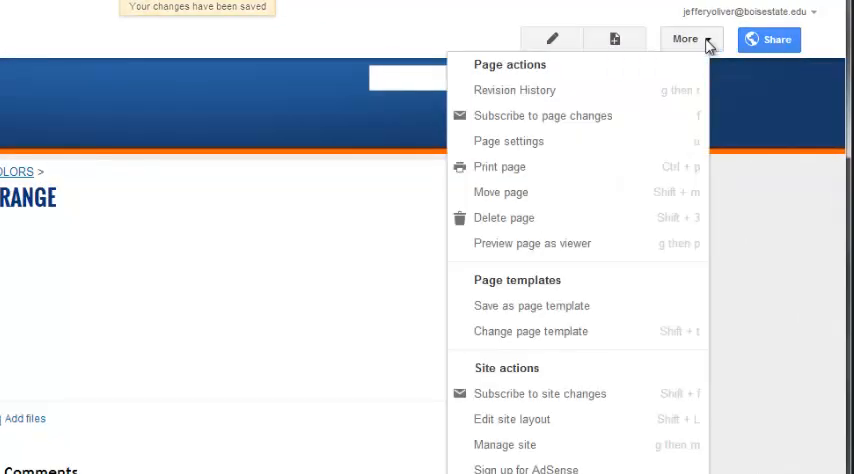
{"action": "mouse_move", "coordinate": [504, 444]}
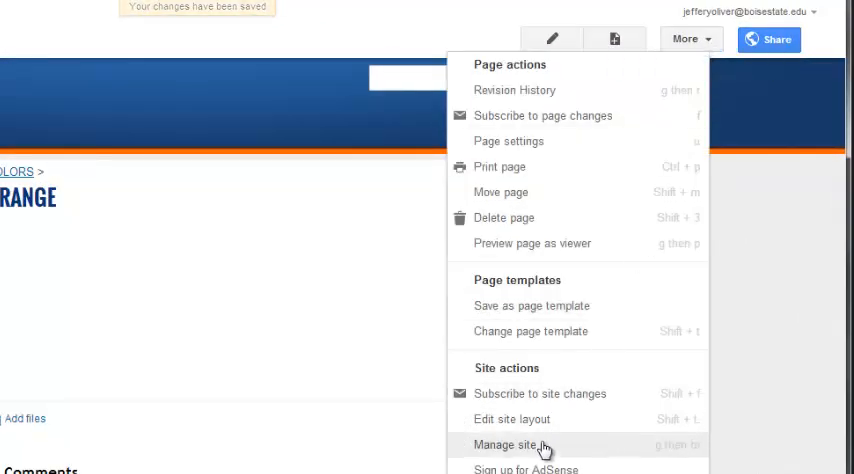
{"action": "left_click", "coordinate": [504, 444]}
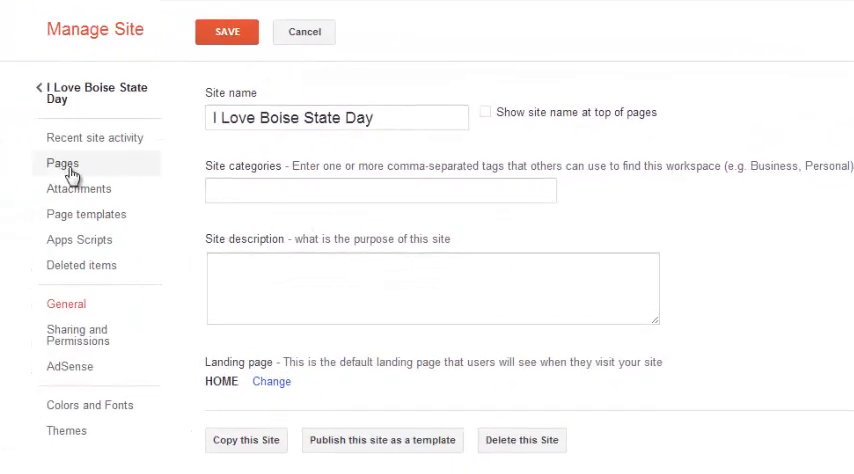
Step: In the Pages hierarchy, drag BLUE onto COLORS to make it a subpage
{"action": "left_click", "coordinate": [62, 164]}
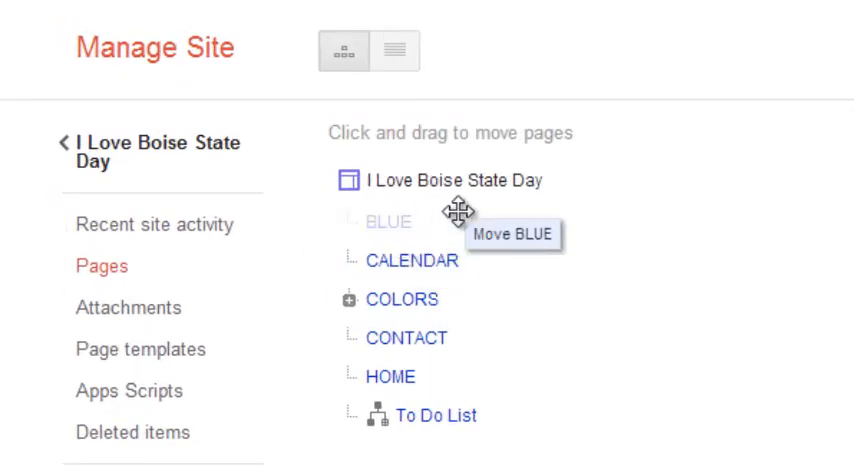
{"action": "left_click_drag", "start_coordinate": [462, 214], "coordinate": [420, 300]}
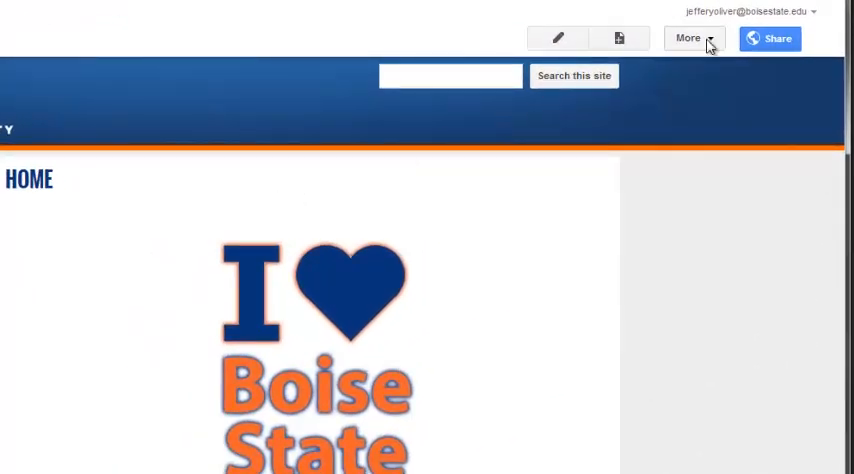
Step: Enter Edit site layout from the More menu to configure the sidebar navigation
{"action": "left_click", "coordinate": [688, 38]}
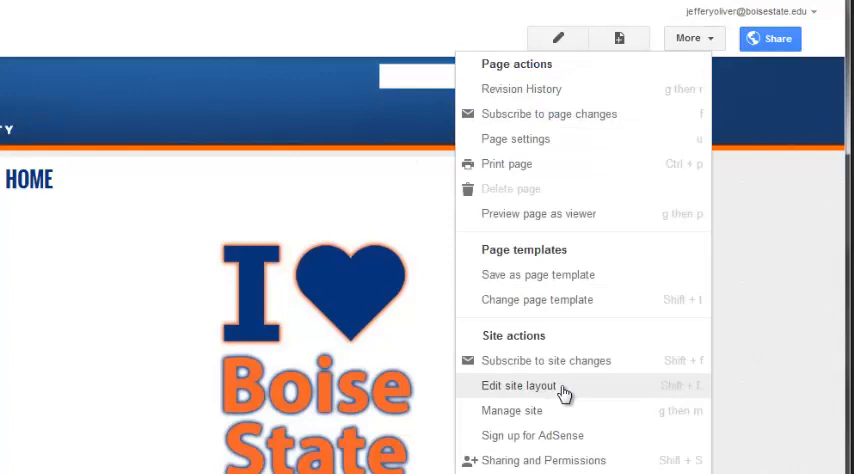
{"action": "left_click", "coordinate": [518, 384]}
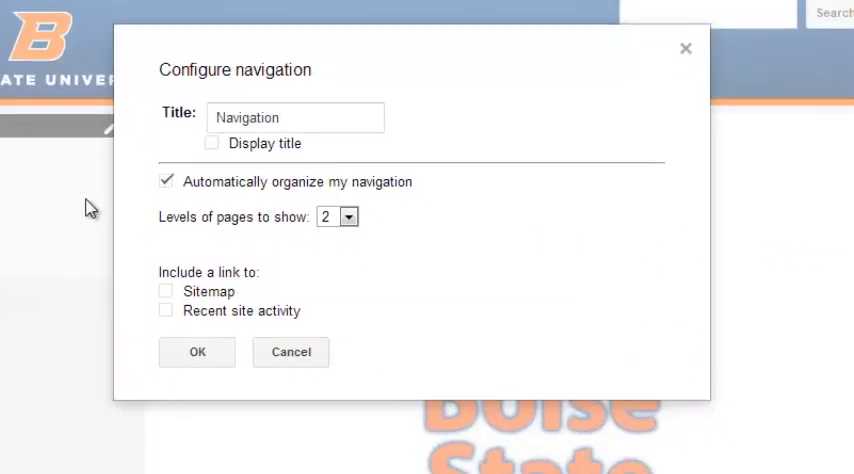
{"action": "mouse_move", "coordinate": [152, 236]}
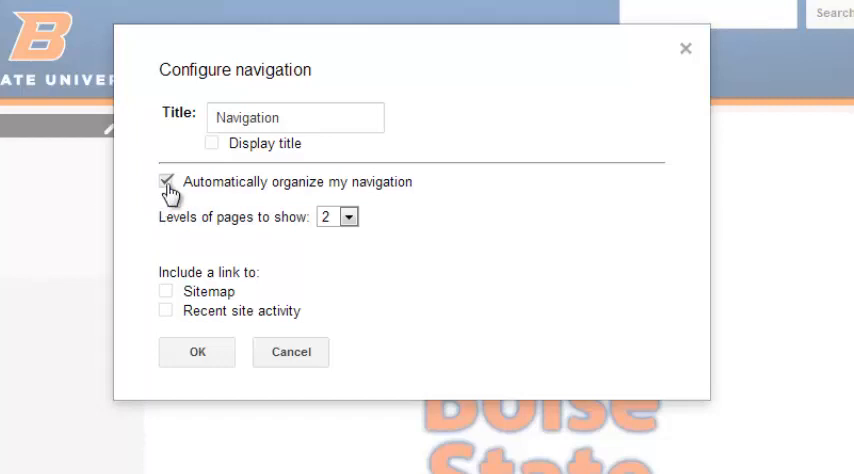
Step: Turn off automatic navigation organization and begin adding pages after HOME
{"action": "left_click", "coordinate": [166, 182]}
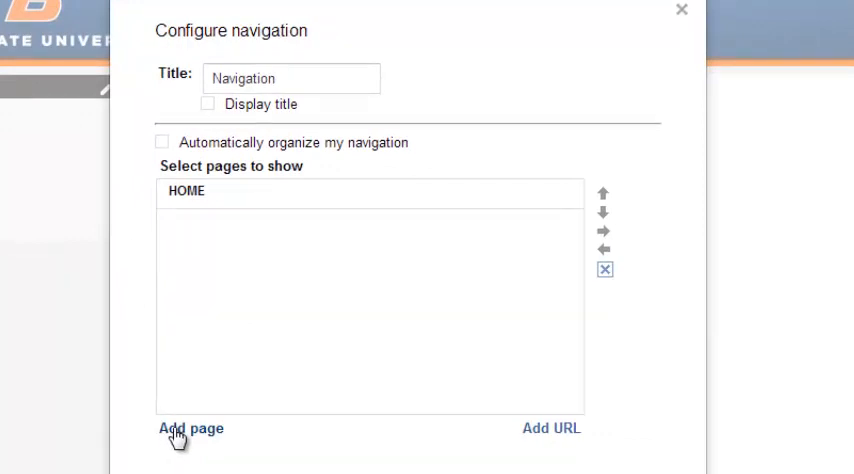
{"action": "left_click", "coordinate": [188, 428]}
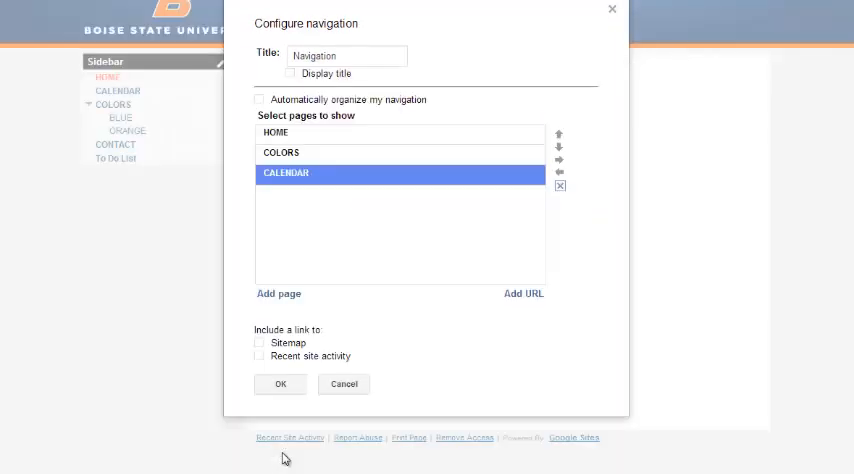
Step: Add BLUE and ORANGE to the sidebar navigation list
{"action": "left_click", "coordinate": [278, 292]}
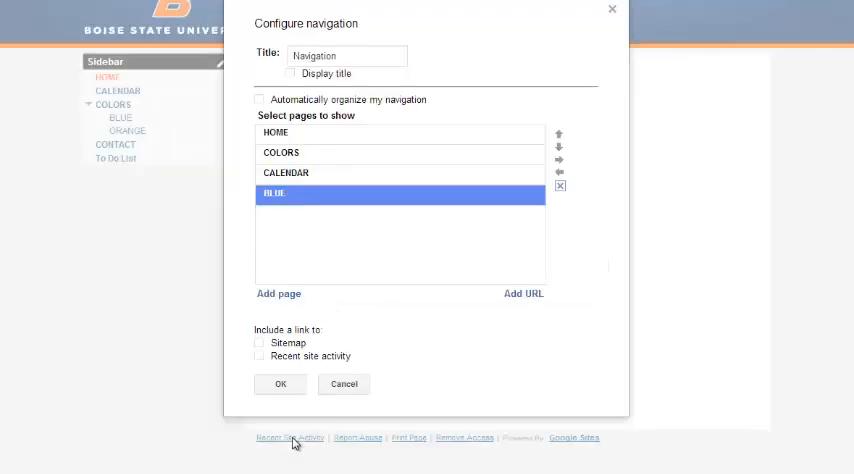
{"action": "left_click", "coordinate": [278, 292]}
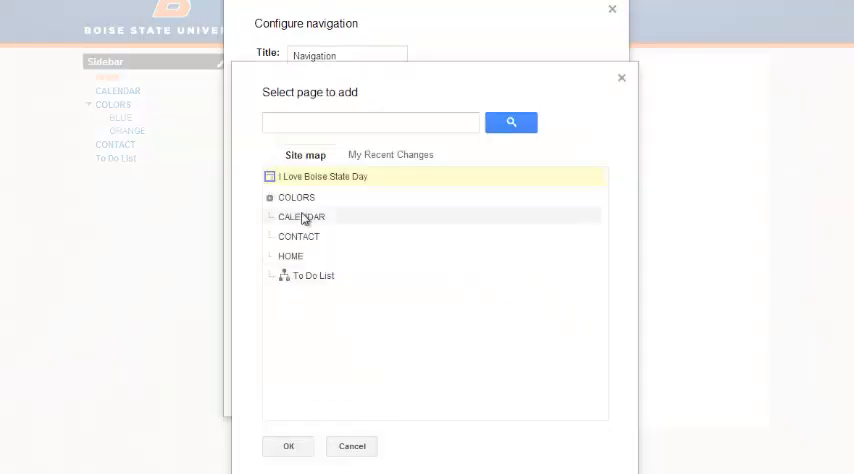
{"action": "left_click", "coordinate": [270, 196]}
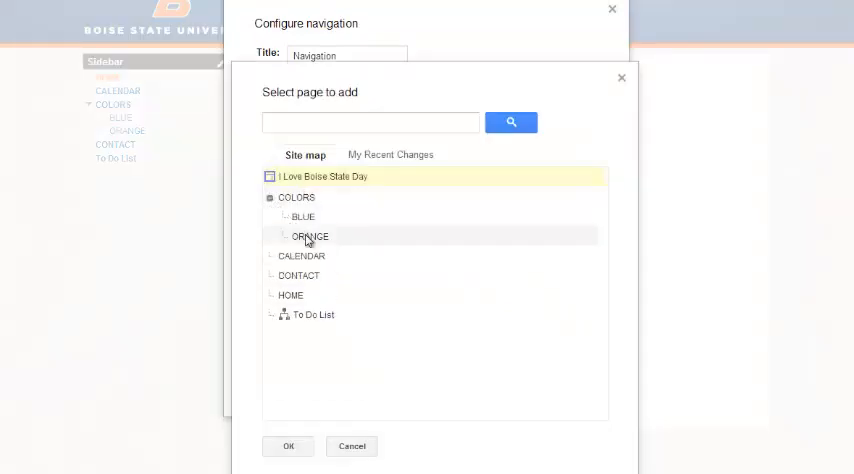
{"action": "left_click", "coordinate": [288, 446]}
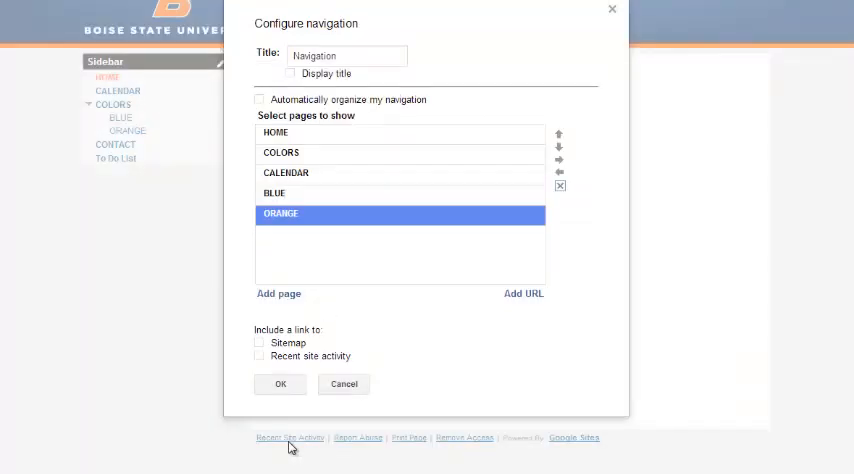
Step: Reorder so CALENDAR is last, nest BLUE and ORANGE under COLORS, and confirm
{"action": "left_click", "coordinate": [560, 134]}
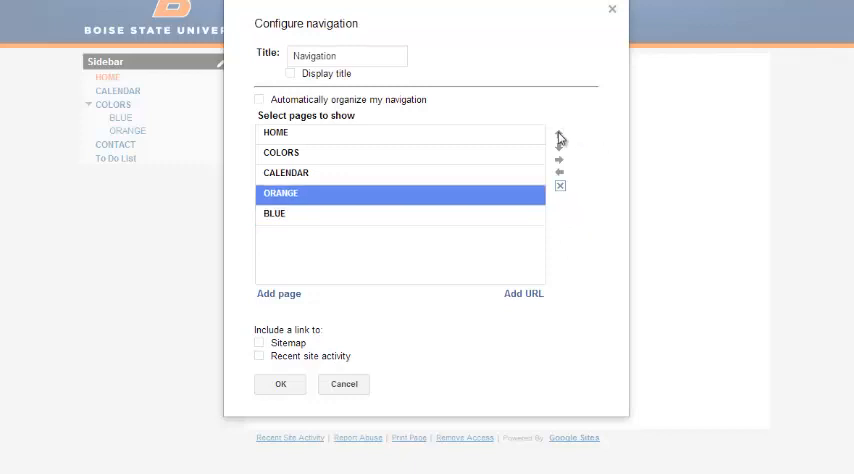
{"action": "left_click", "coordinate": [560, 134]}
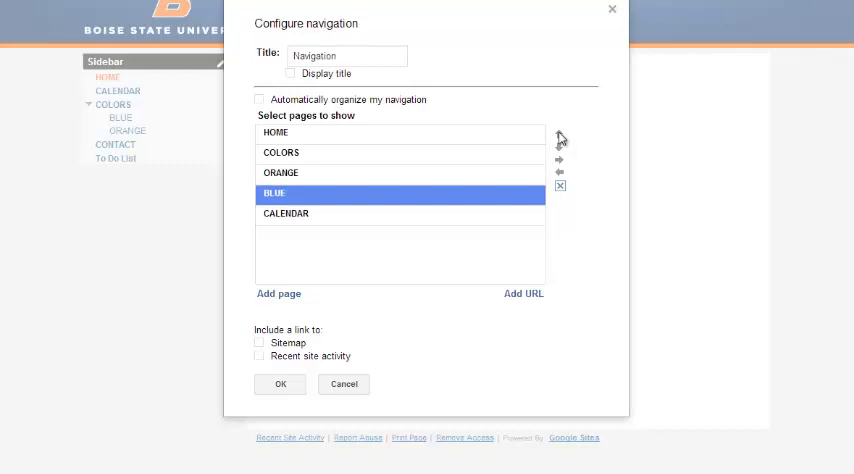
{"action": "left_click", "coordinate": [560, 152]}
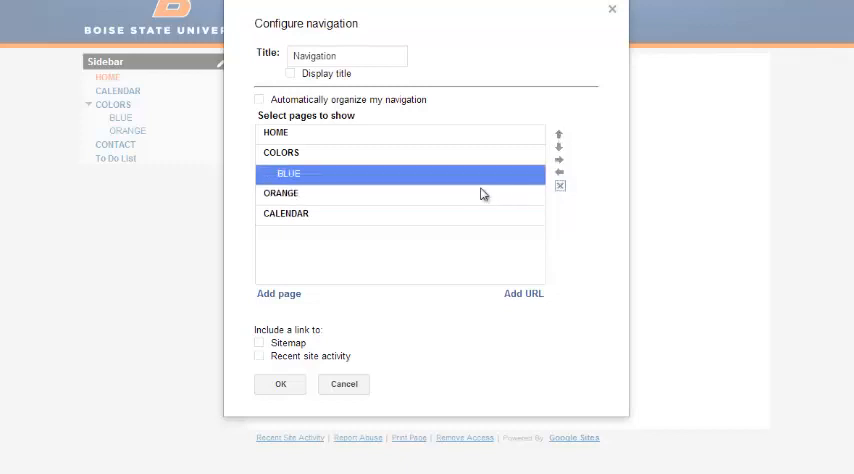
{"action": "left_click", "coordinate": [560, 148]}
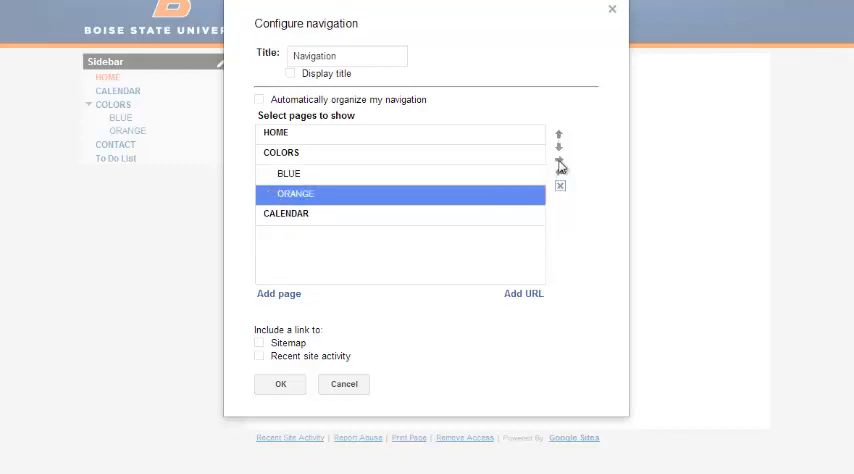
{"action": "left_click", "coordinate": [280, 384]}
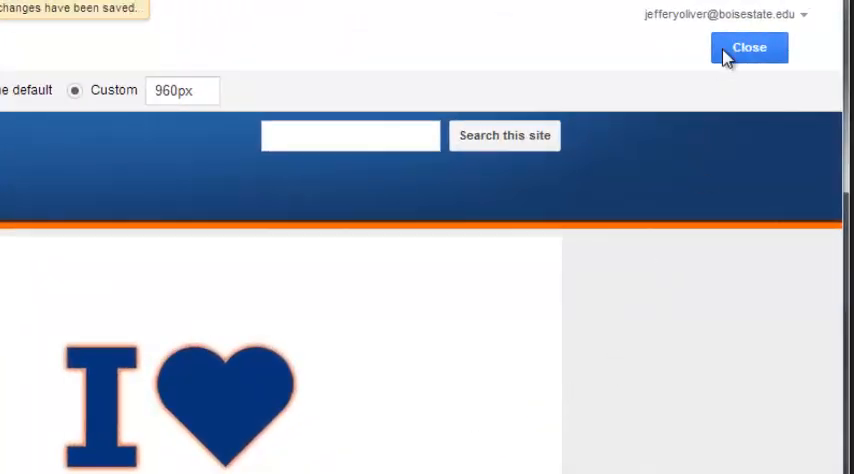
Step: Close the layout editor to show HOME, COLORS with nested BLUE and ORANGE, then CALENDAR
{"action": "left_click", "coordinate": [748, 48]}
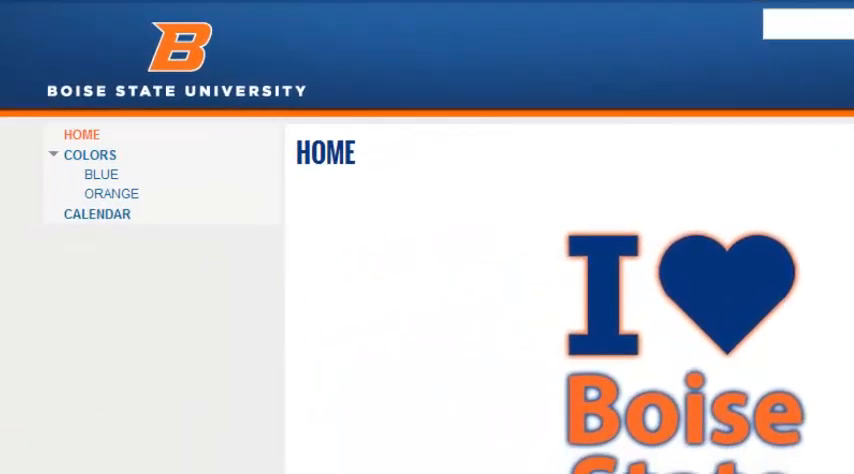